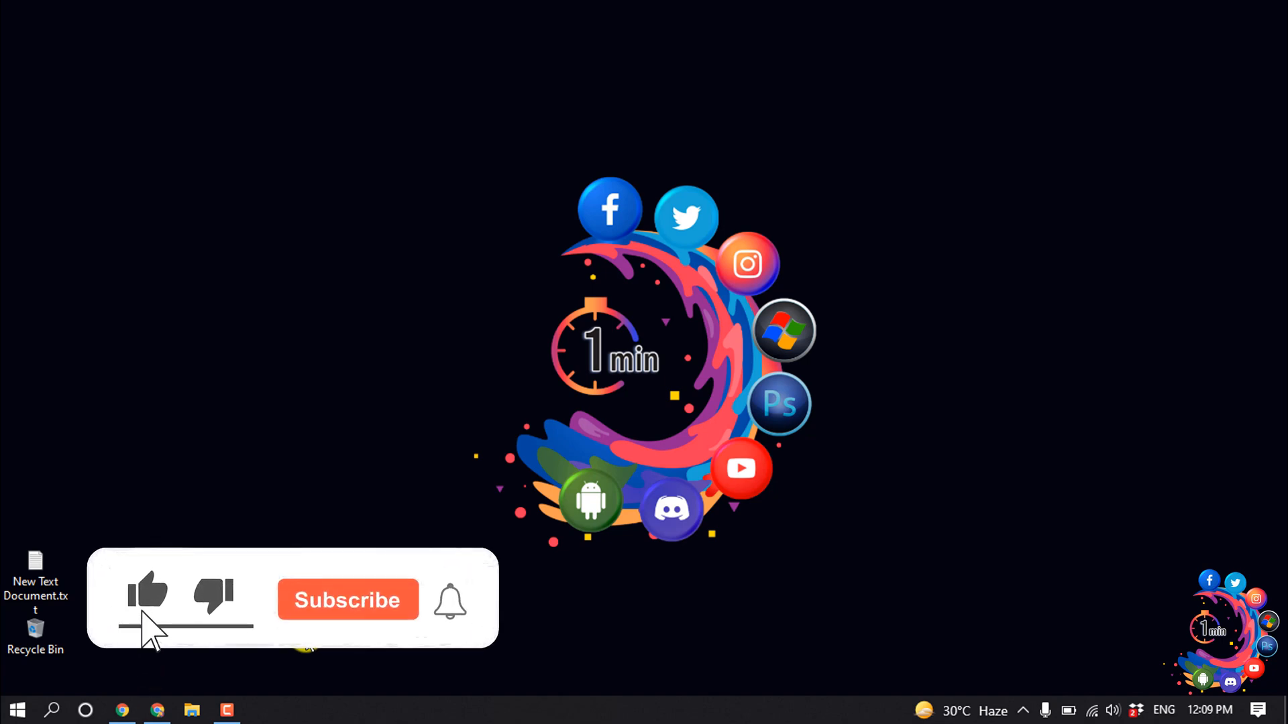
Reach Customize Your Intro in the Edit profile dialog from the profile page.
click(346, 599)
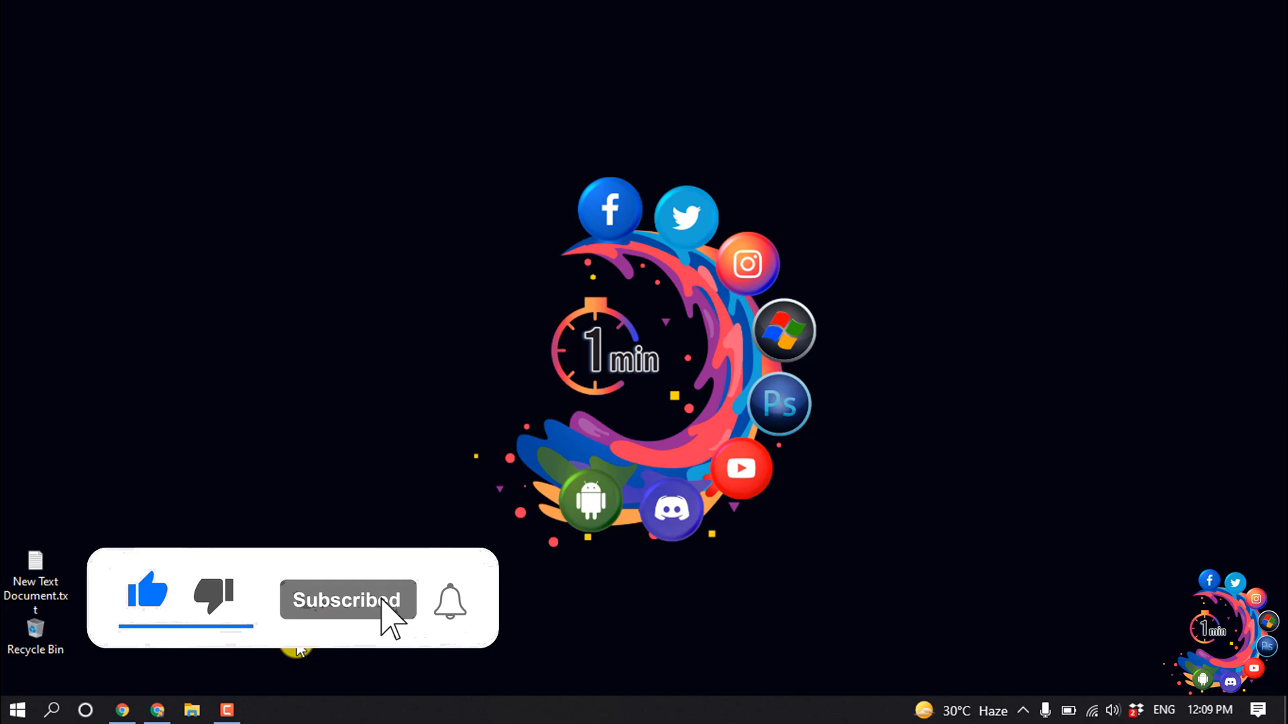
click(155, 709)
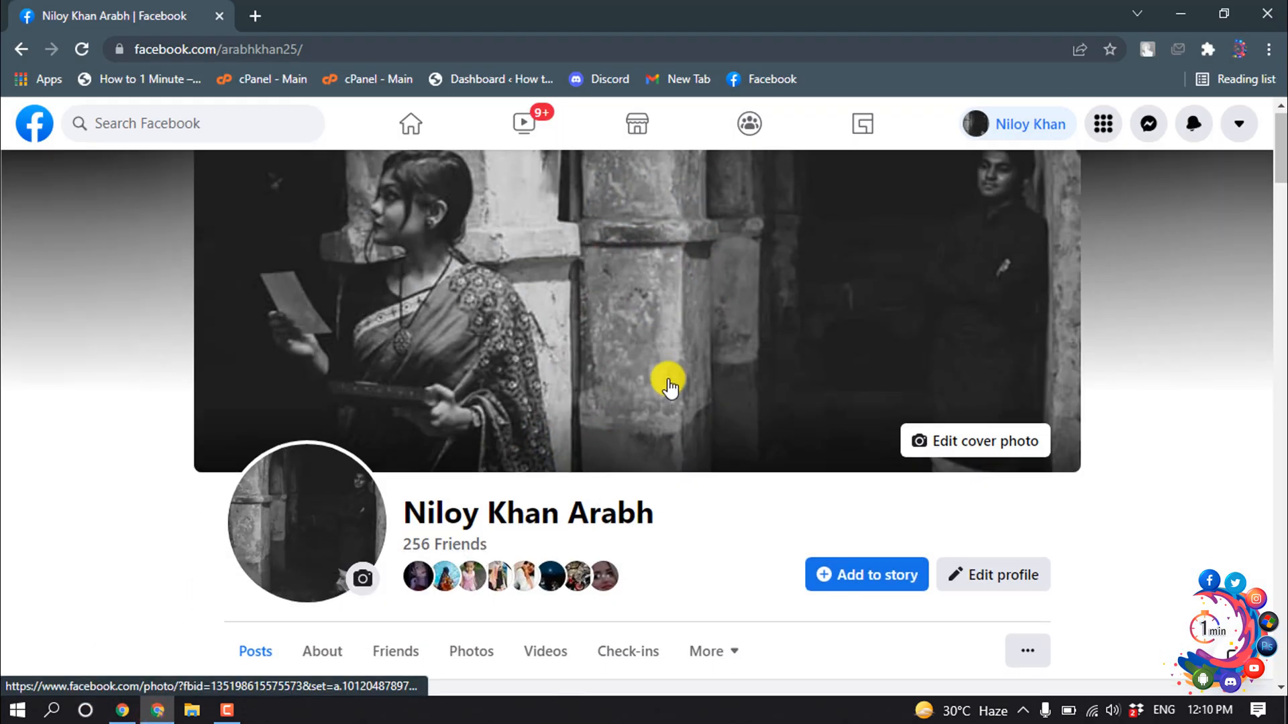
scroll(down, 3)
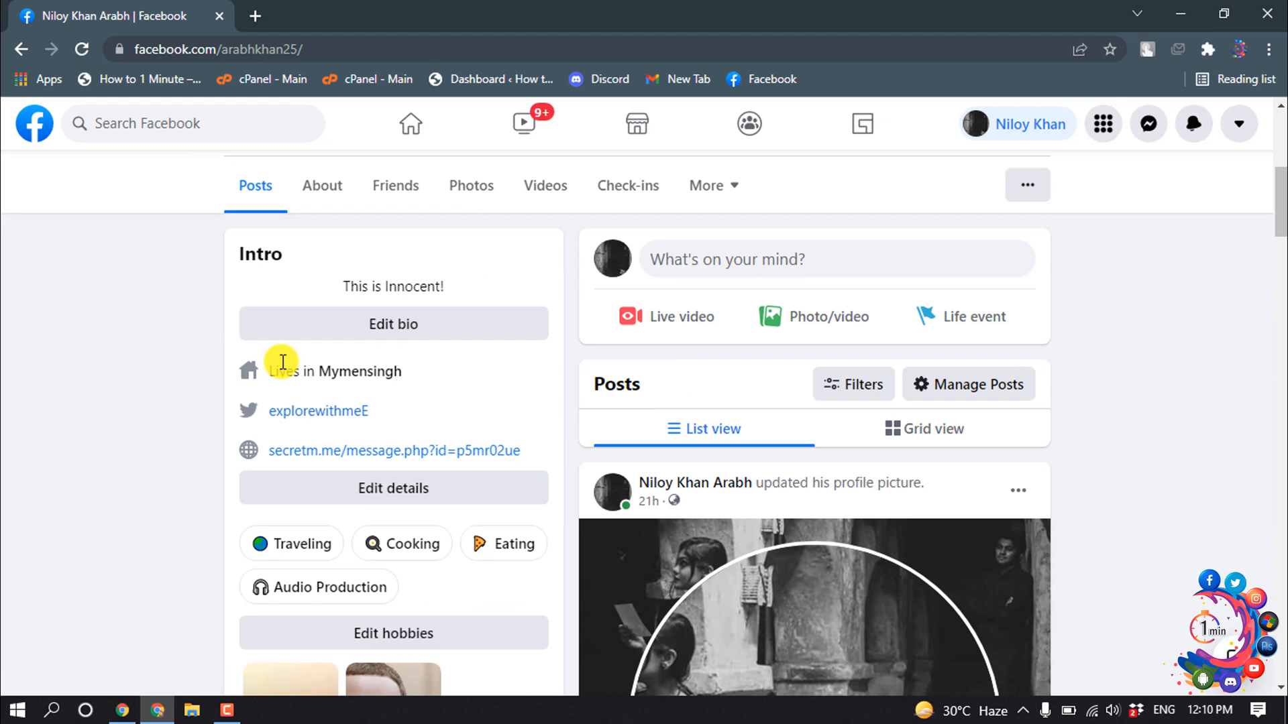
mouse_move(290, 379)
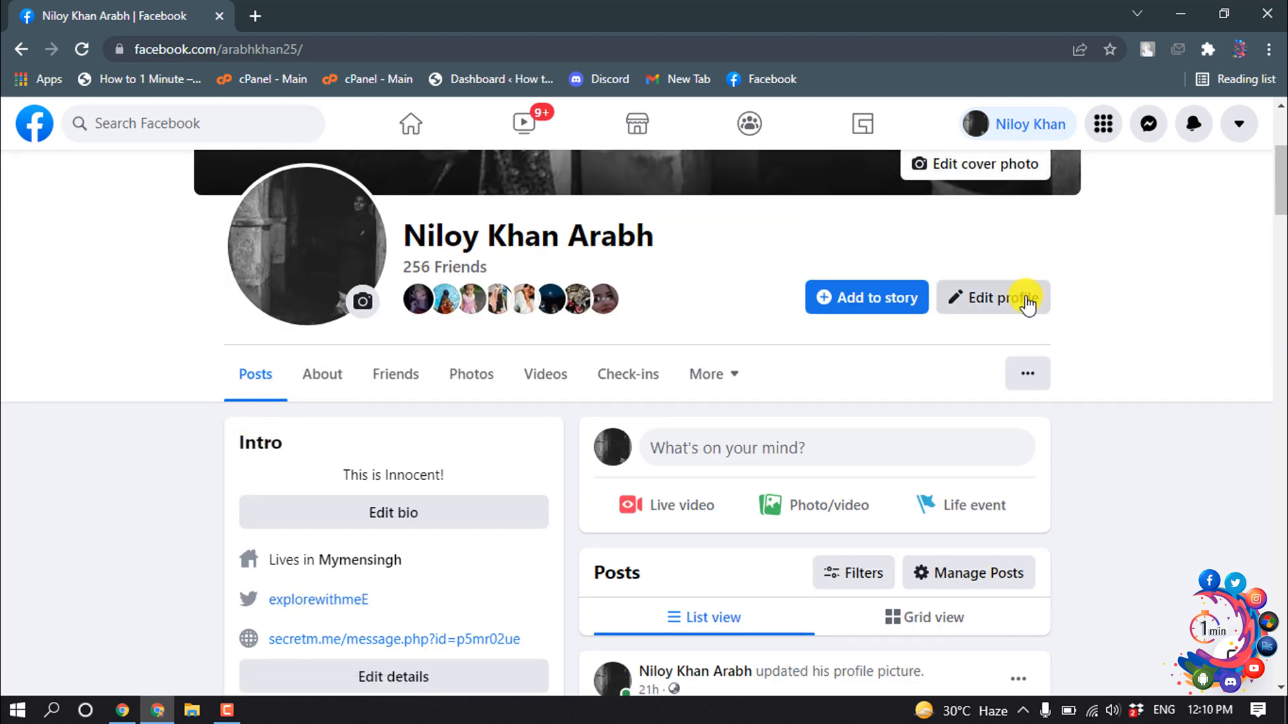
click(992, 297)
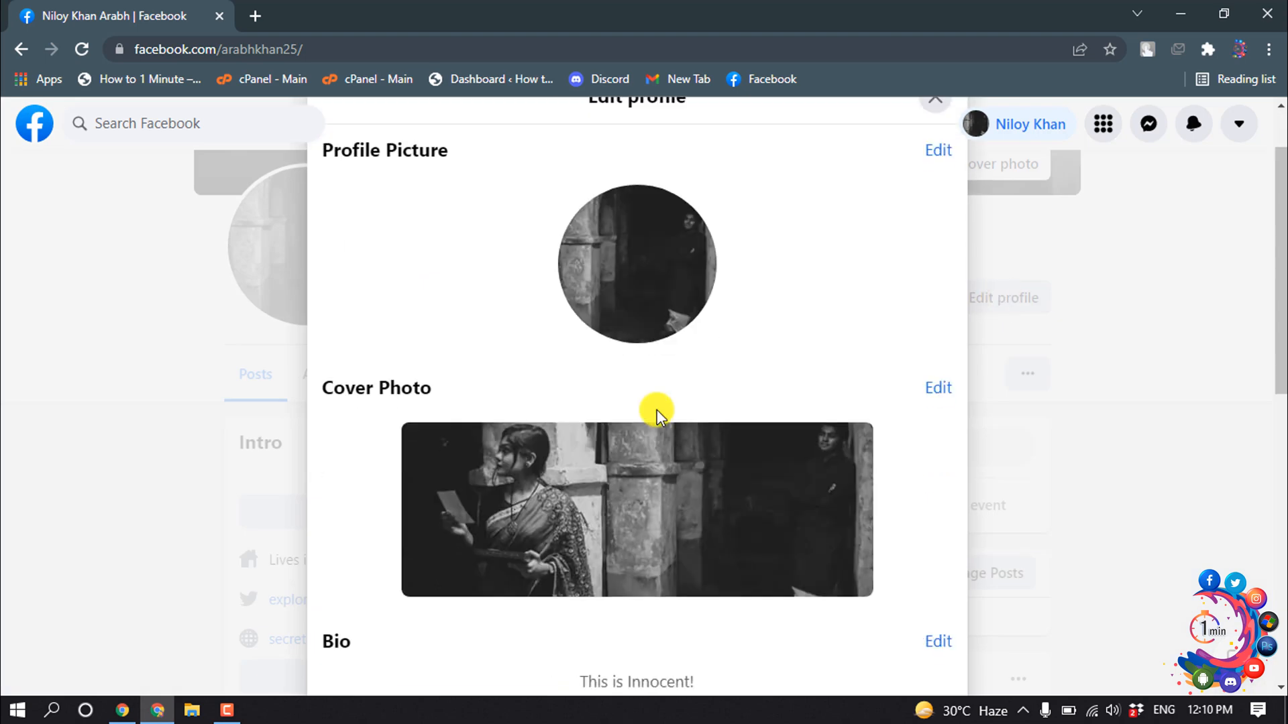
scroll(down, 3)
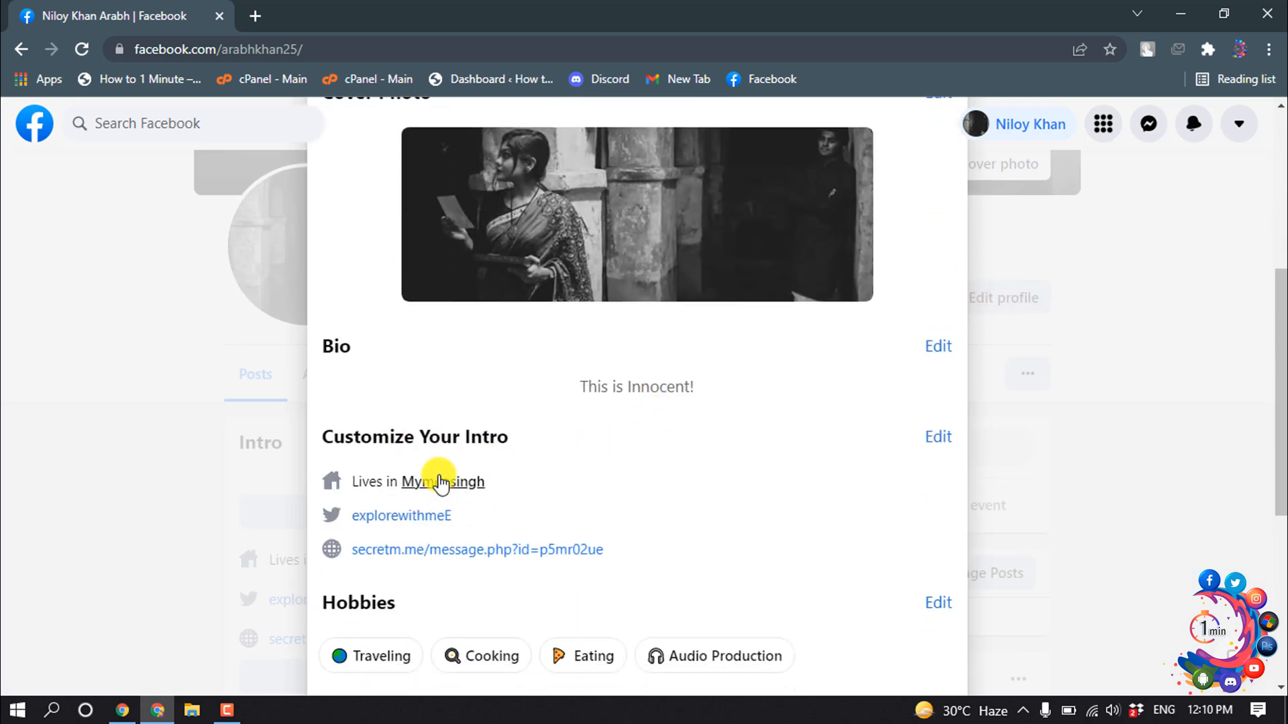
Switch on the Joined Facebook detail in intro editing and save, showing 'Joined September 2021'.
click(938, 436)
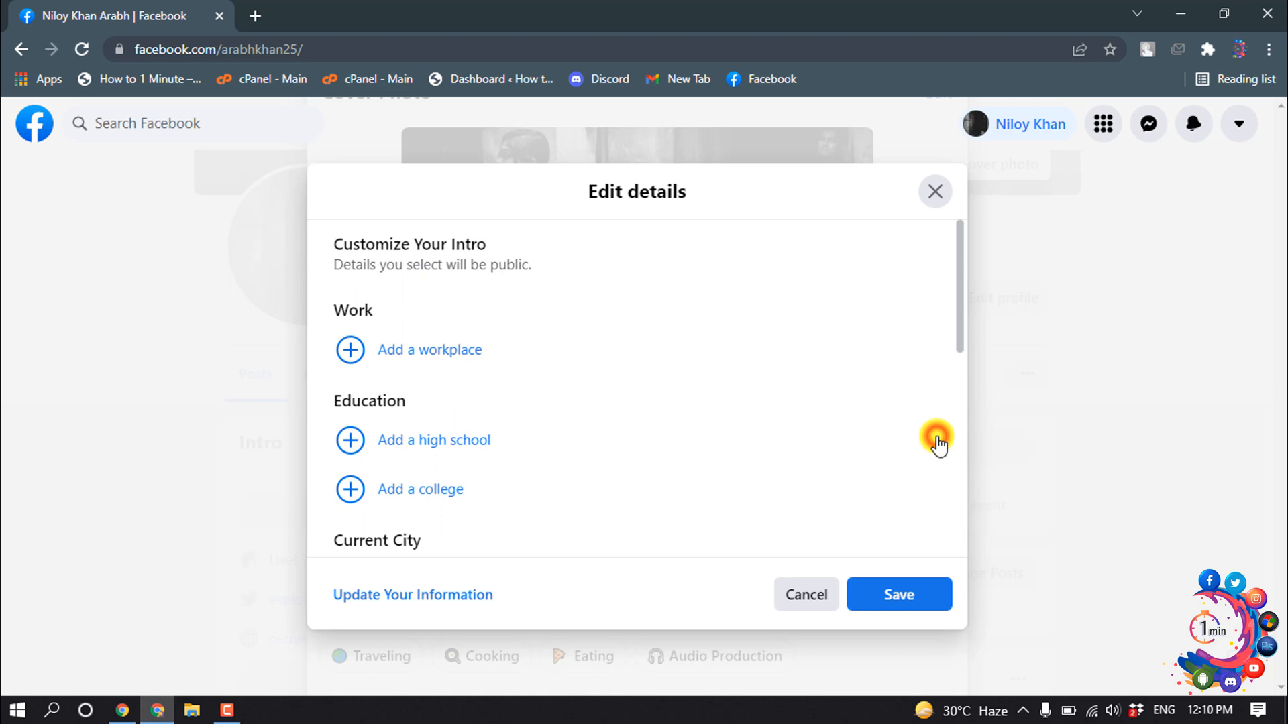
scroll(down, 3)
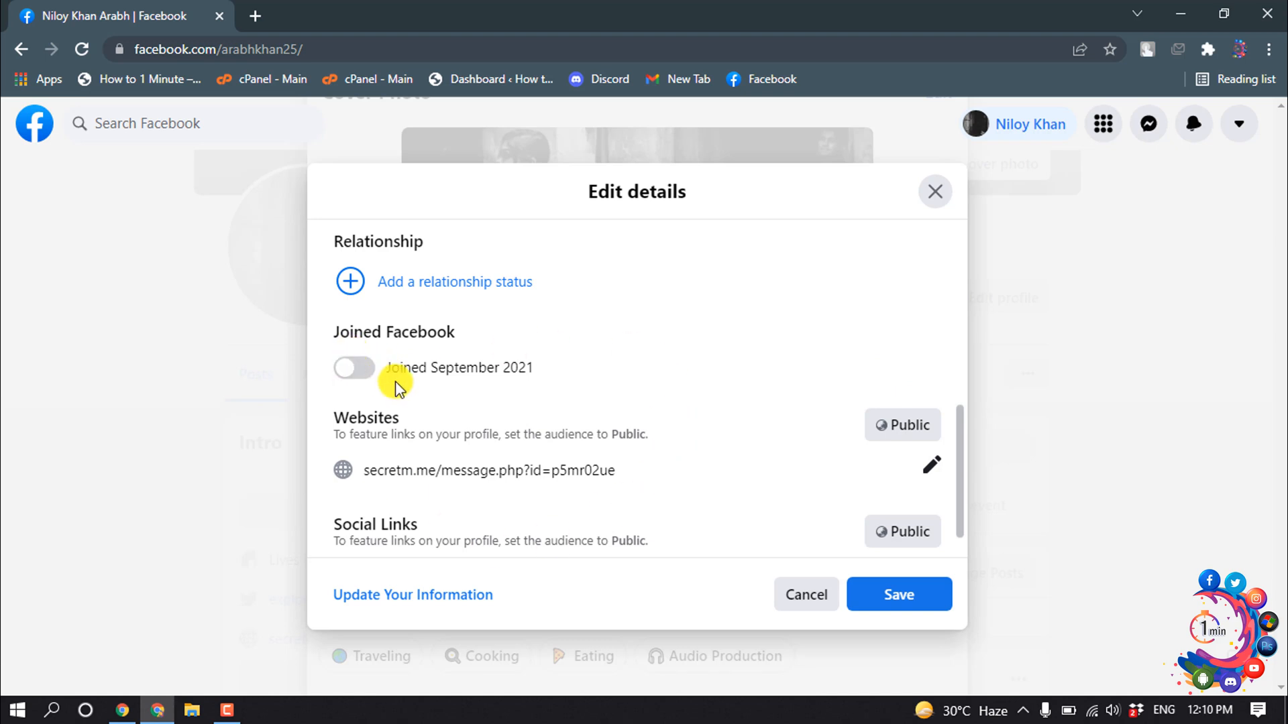
click(353, 367)
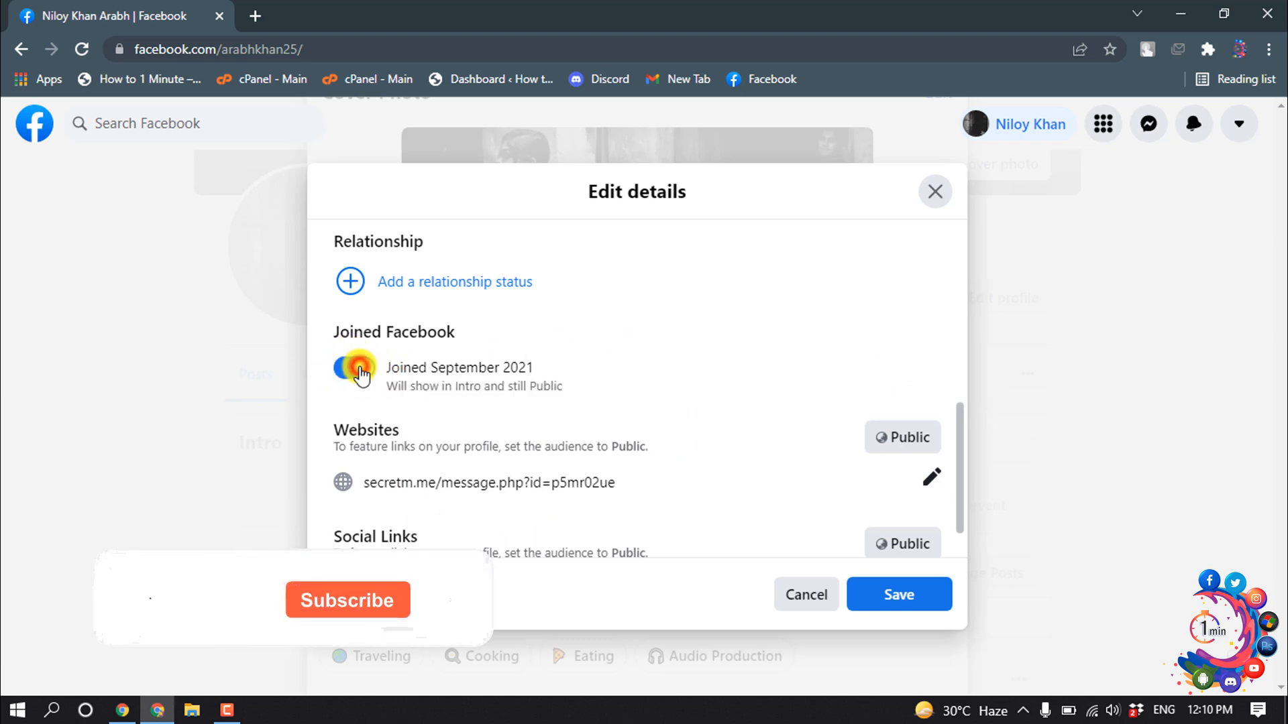
click(354, 368)
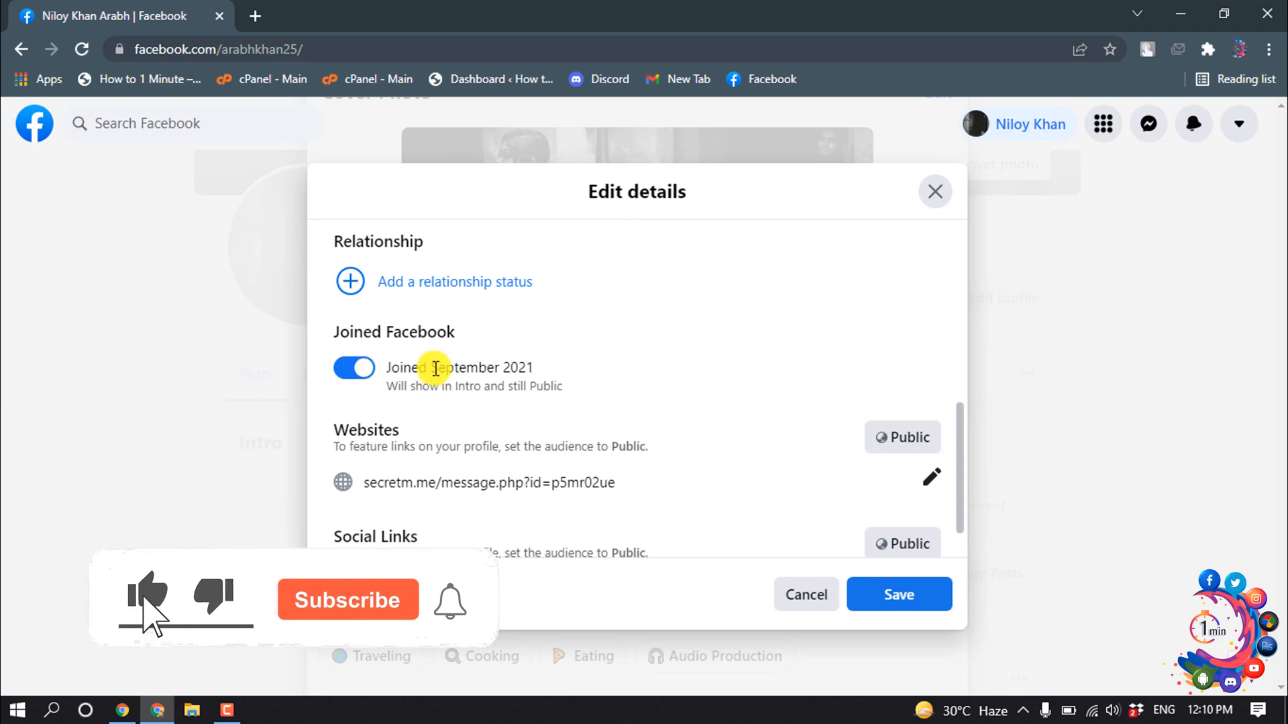
click(897, 595)
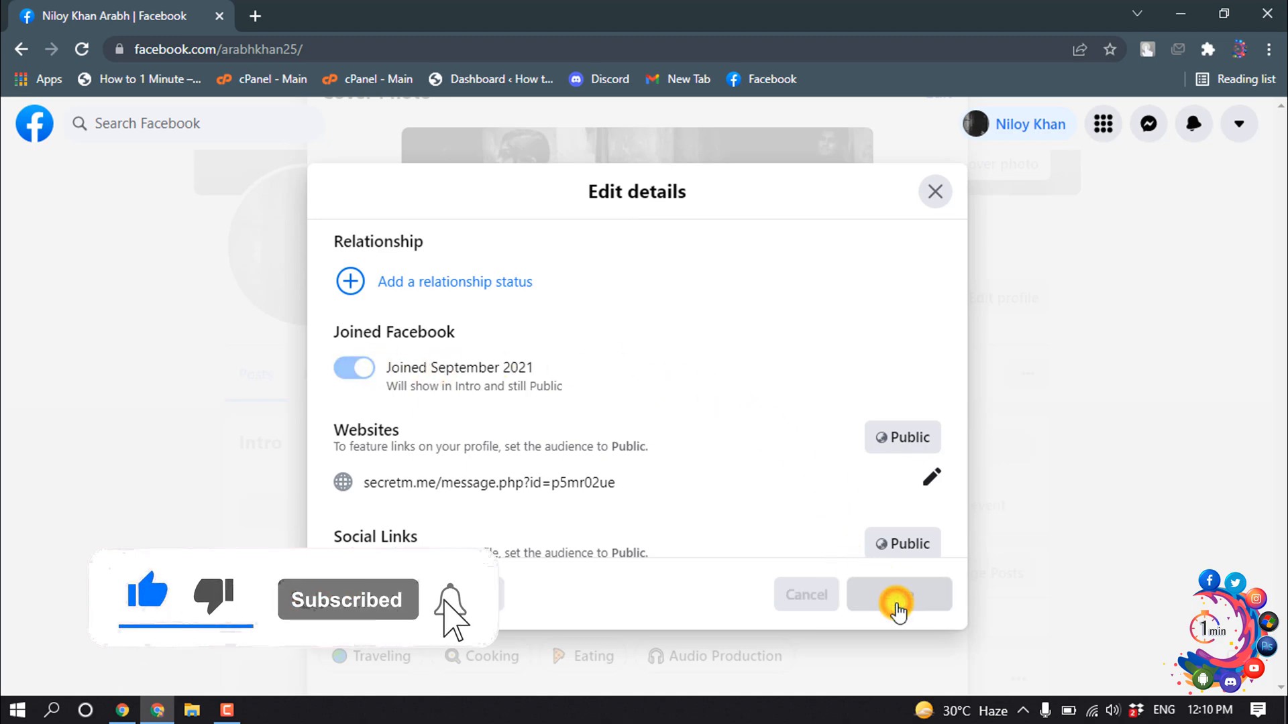
click(897, 594)
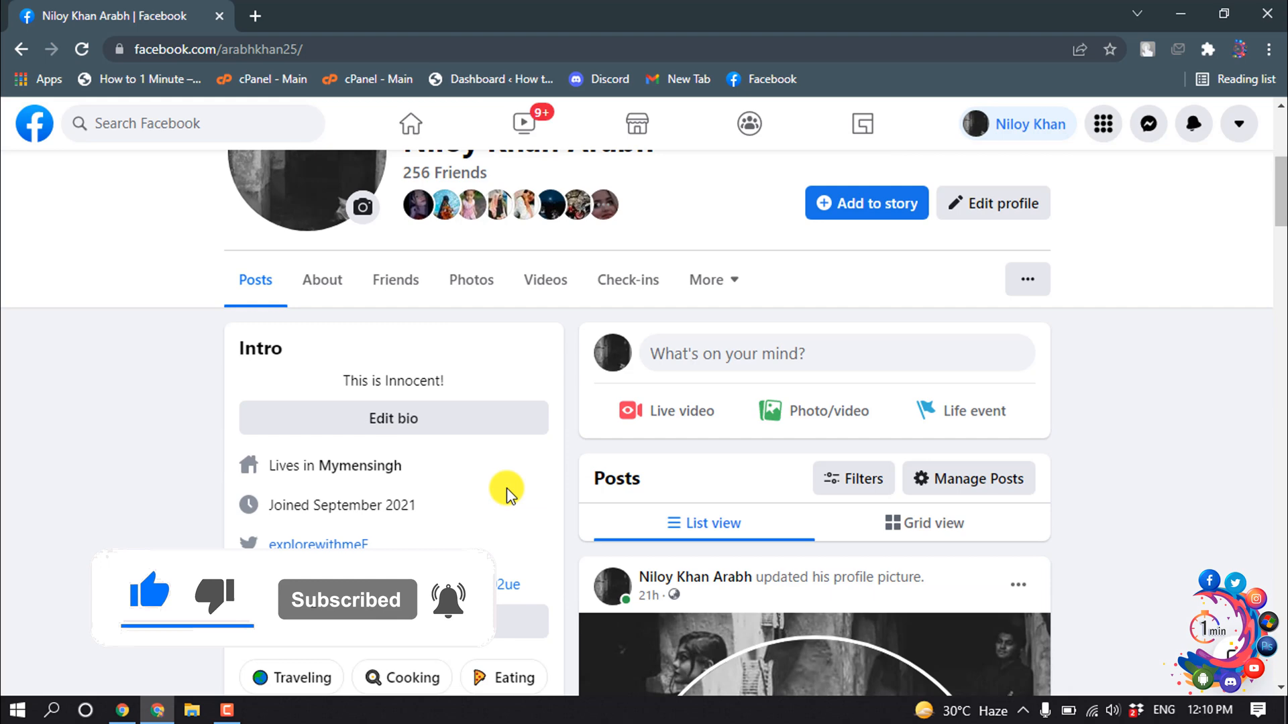